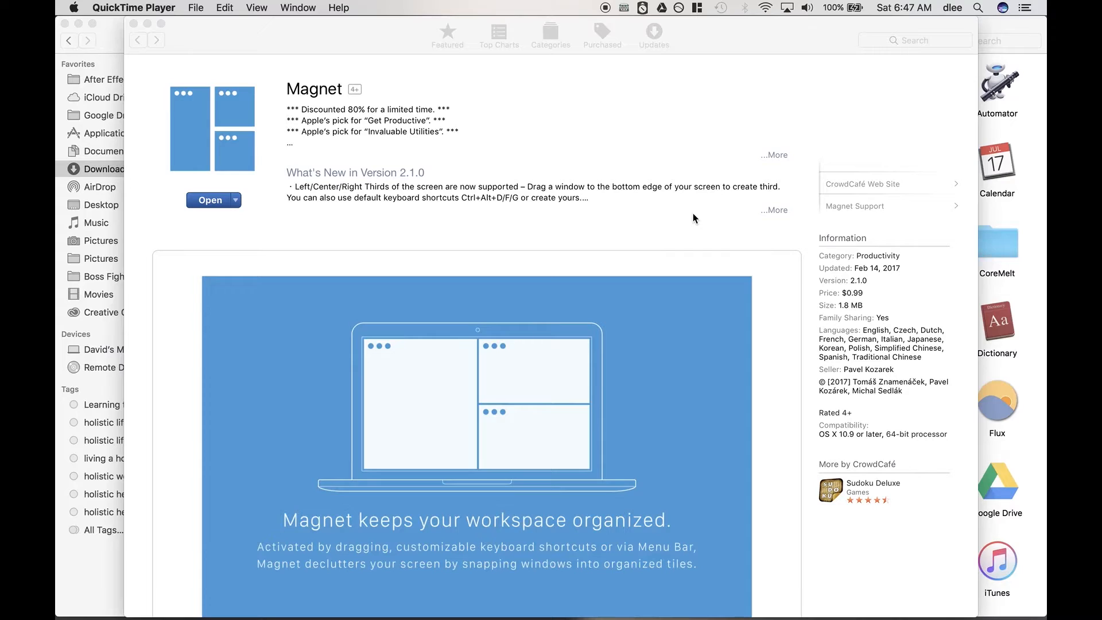
{"action": "mouse_move", "coordinate": [849, 298]}
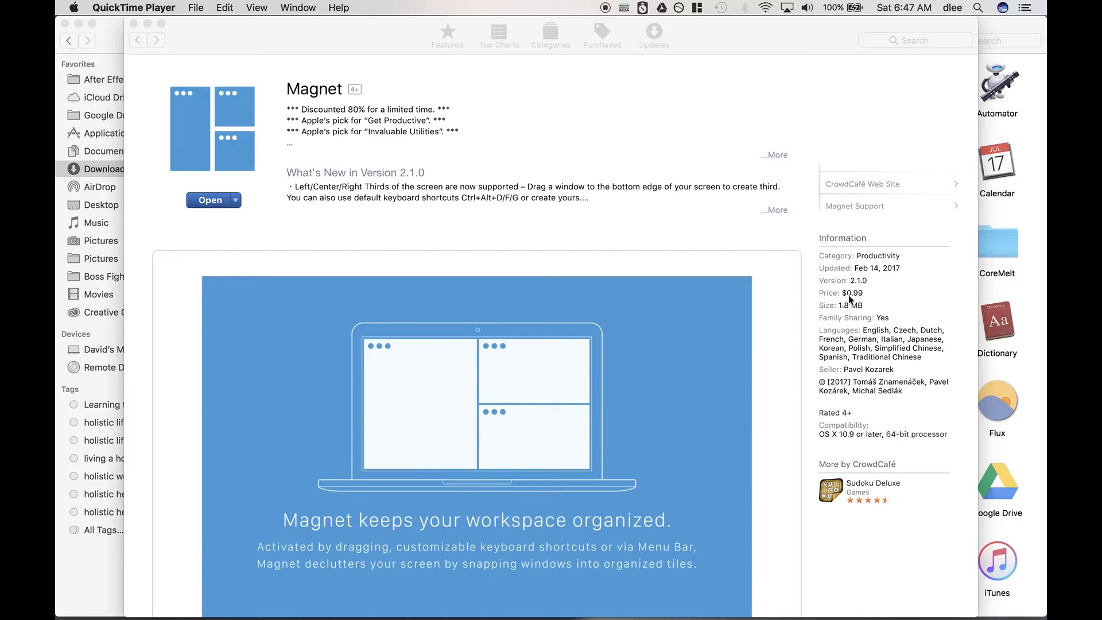
{"action": "mouse_move", "coordinate": [855, 301]}
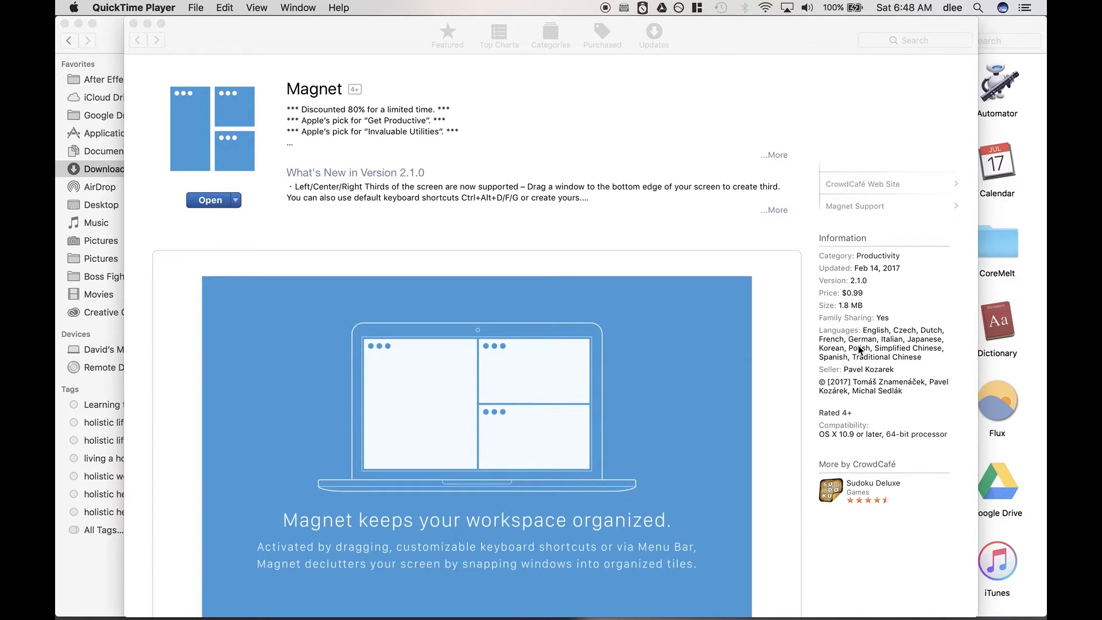
{"action": "mouse_move", "coordinate": [862, 394]}
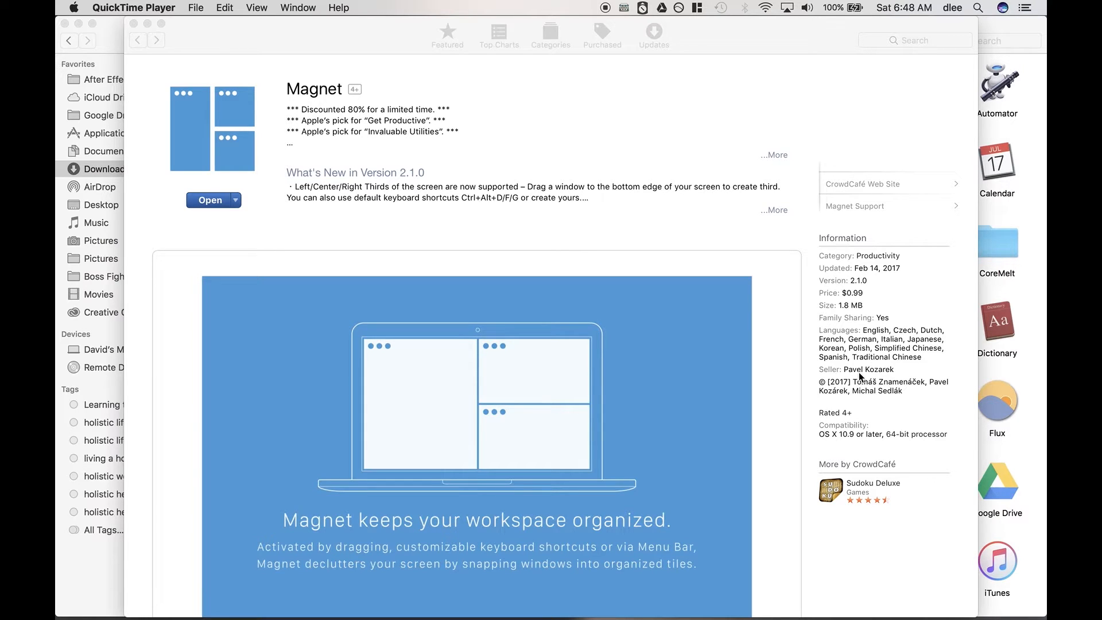
{"action": "mouse_move", "coordinate": [556, 246]}
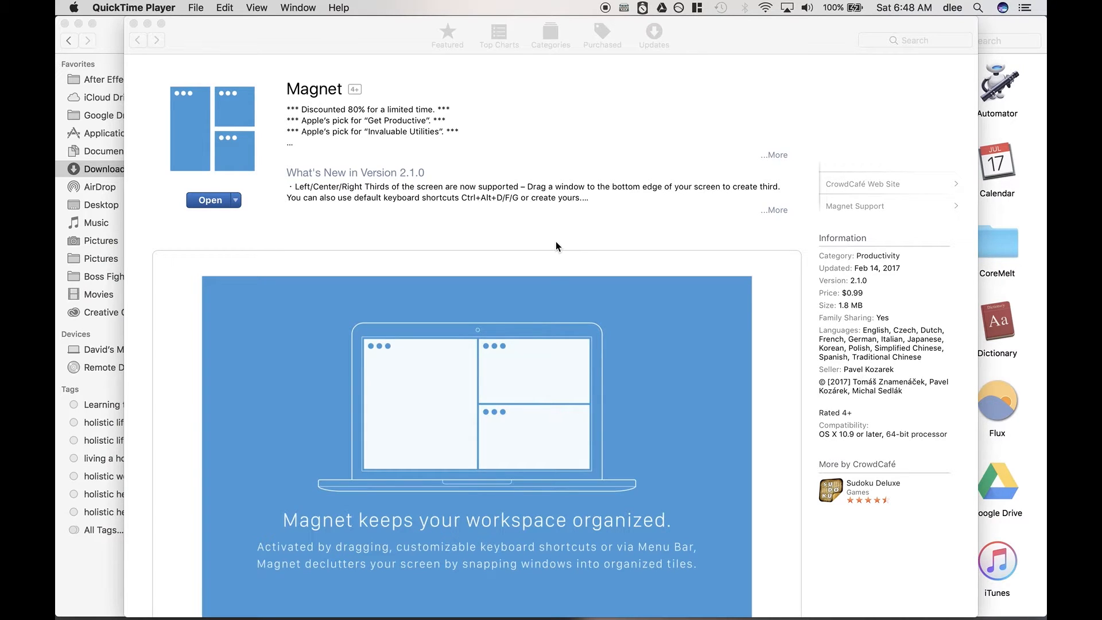
{"action": "mouse_move", "coordinate": [724, 46]}
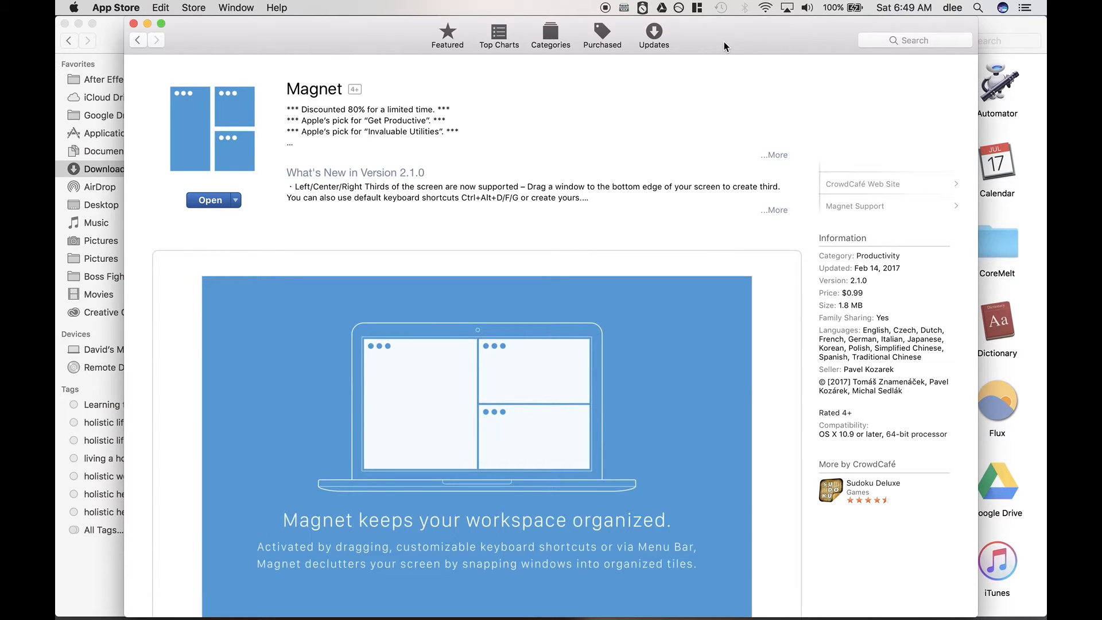
{"action": "mouse_move", "coordinate": [749, 41]}
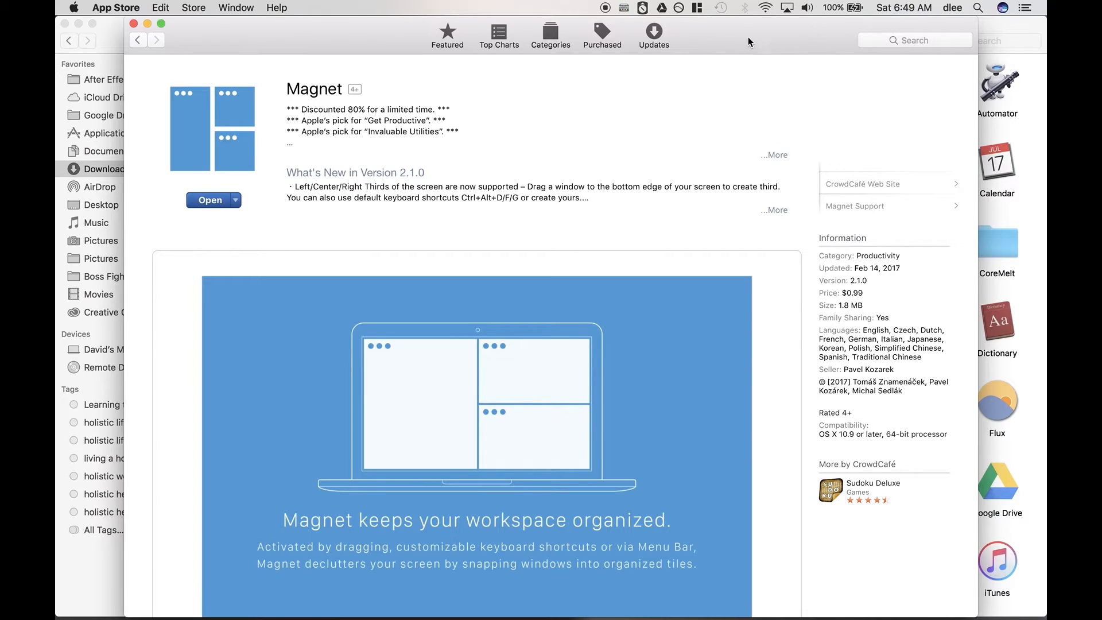
{"action": "mouse_move", "coordinate": [725, 38]}
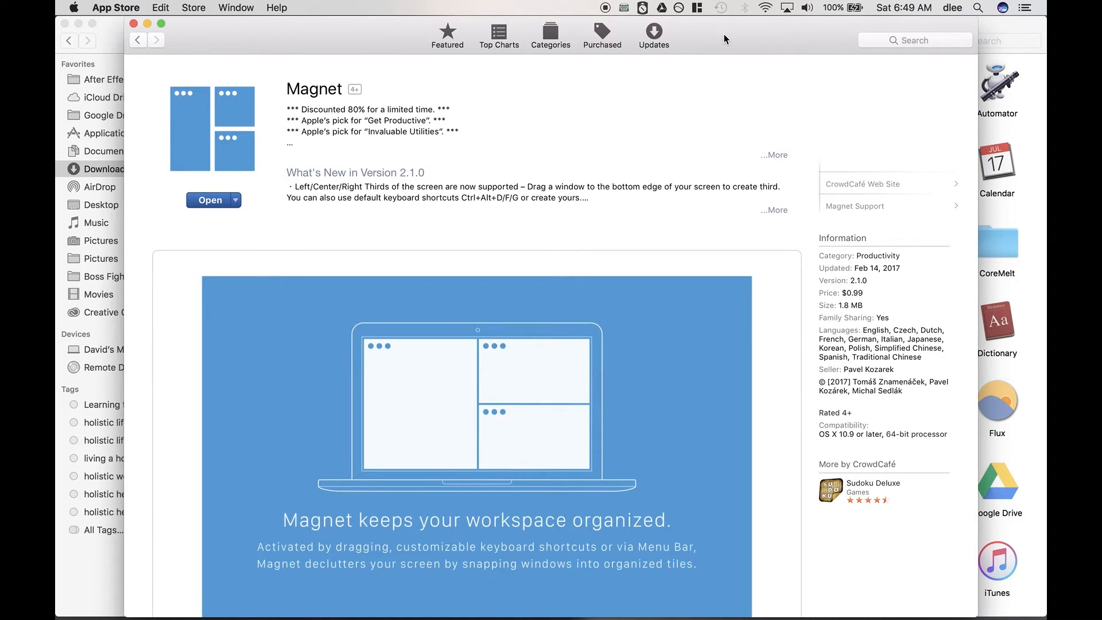
{"action": "mouse_move", "coordinate": [718, 32]}
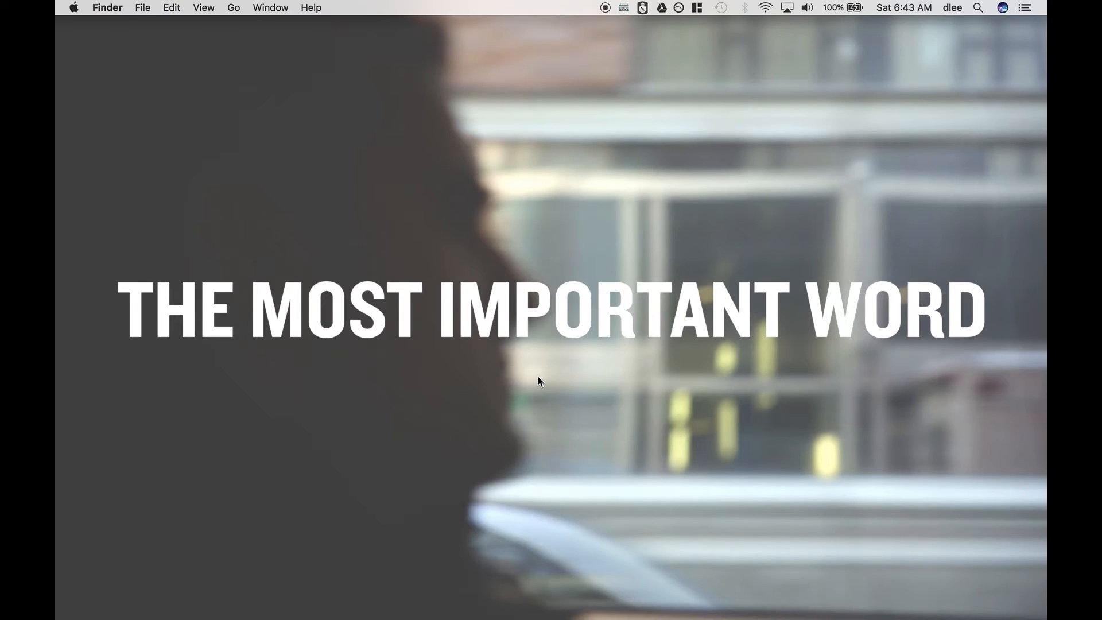
{"action": "mouse_move", "coordinate": [510, 470]}
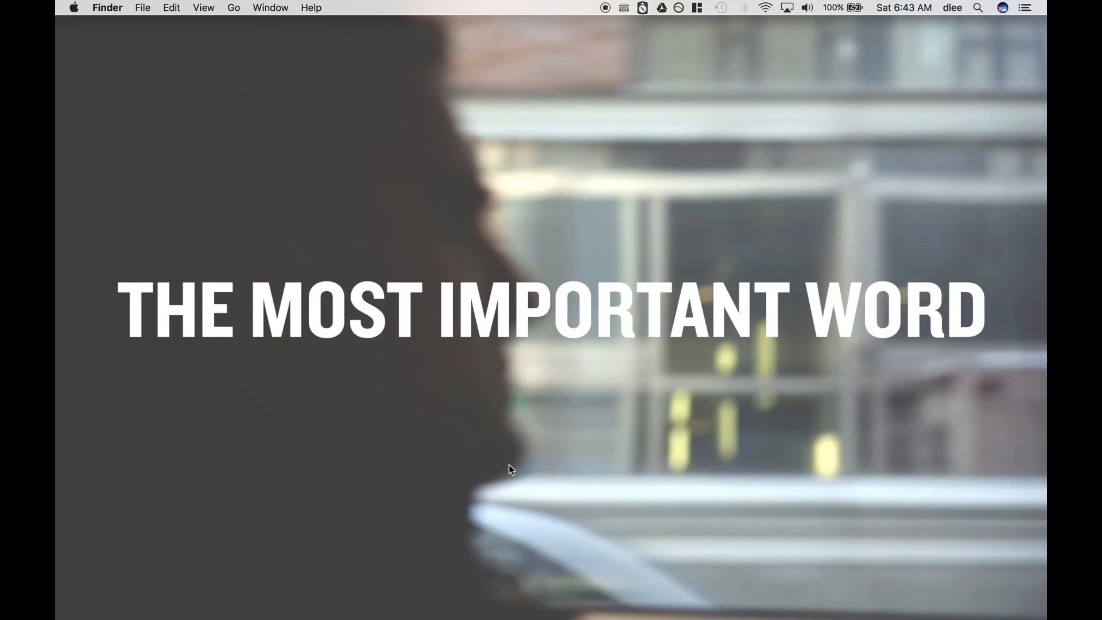
{"action": "mouse_move", "coordinate": [552, 490]}
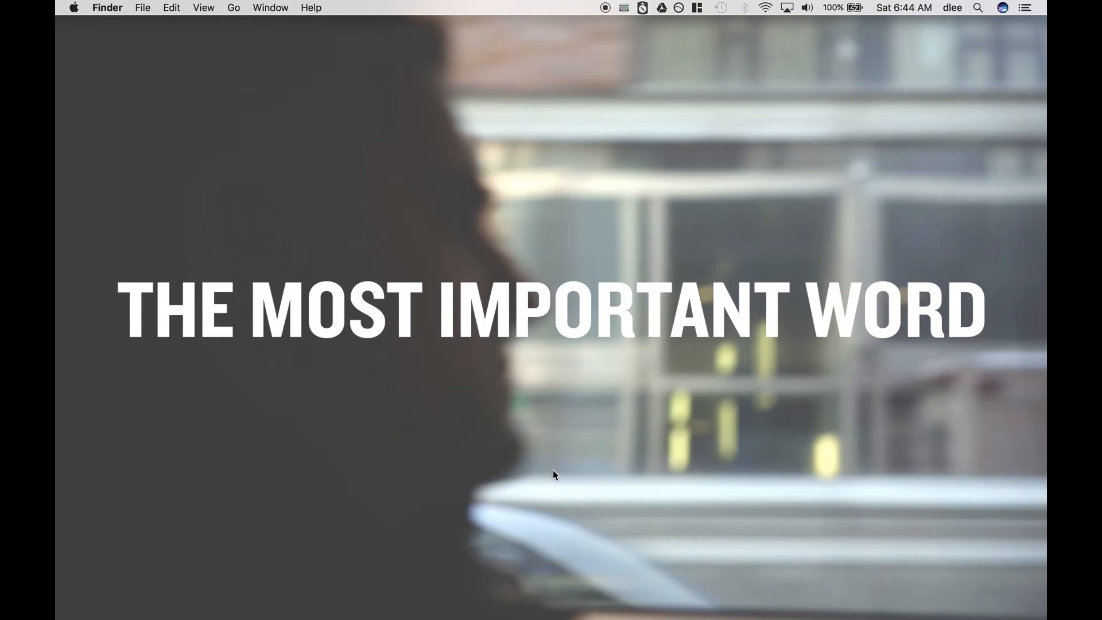
{"action": "mouse_move", "coordinate": [593, 588]}
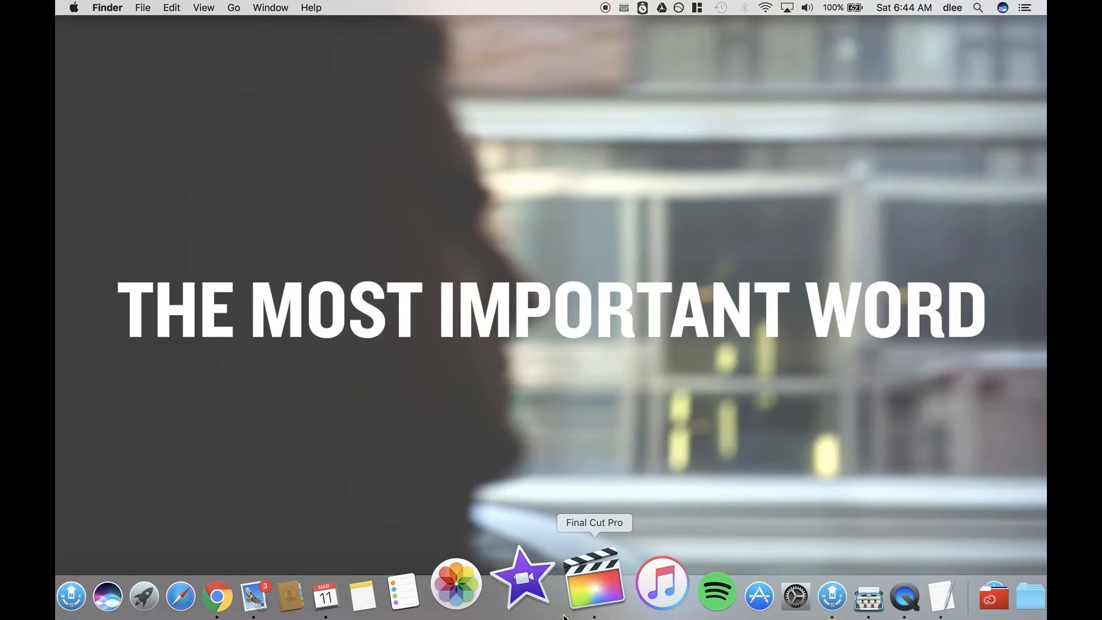
{"action": "mouse_move", "coordinate": [712, 57]}
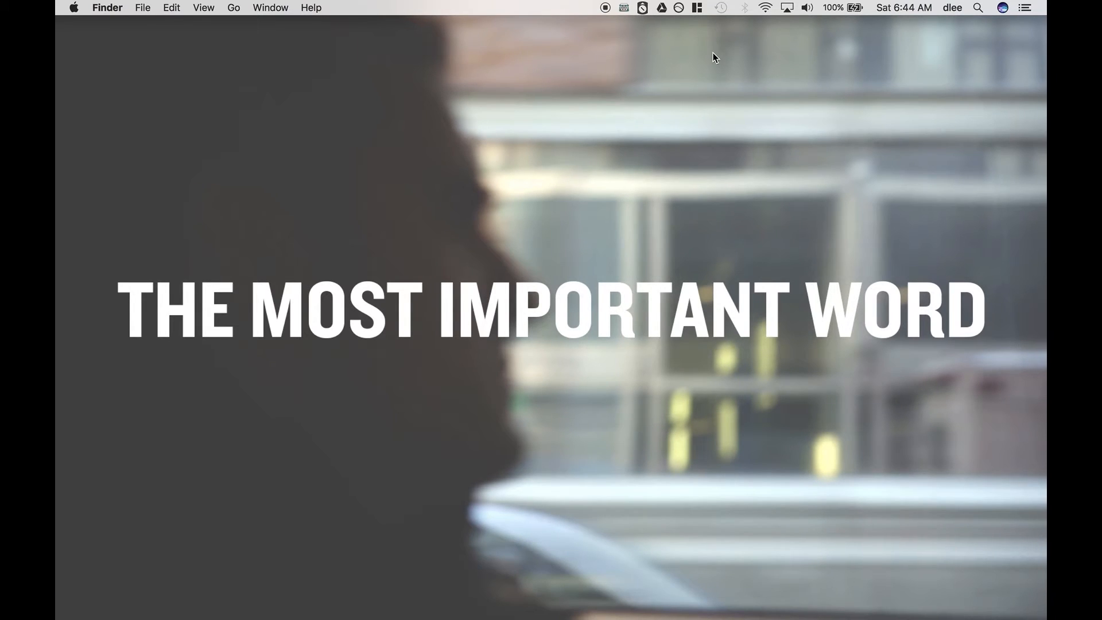
{"action": "mouse_move", "coordinate": [697, 10]}
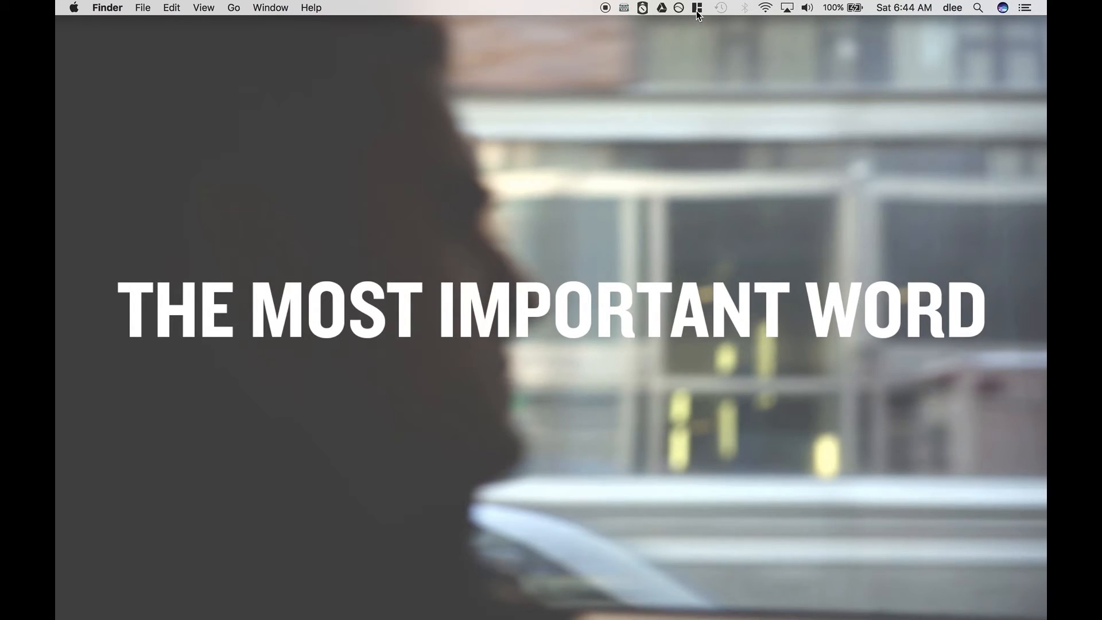
Step: Open the Magnet menu, then open Downloads in a new Finder window and enlarge it
{"action": "left_click", "coordinate": [696, 8]}
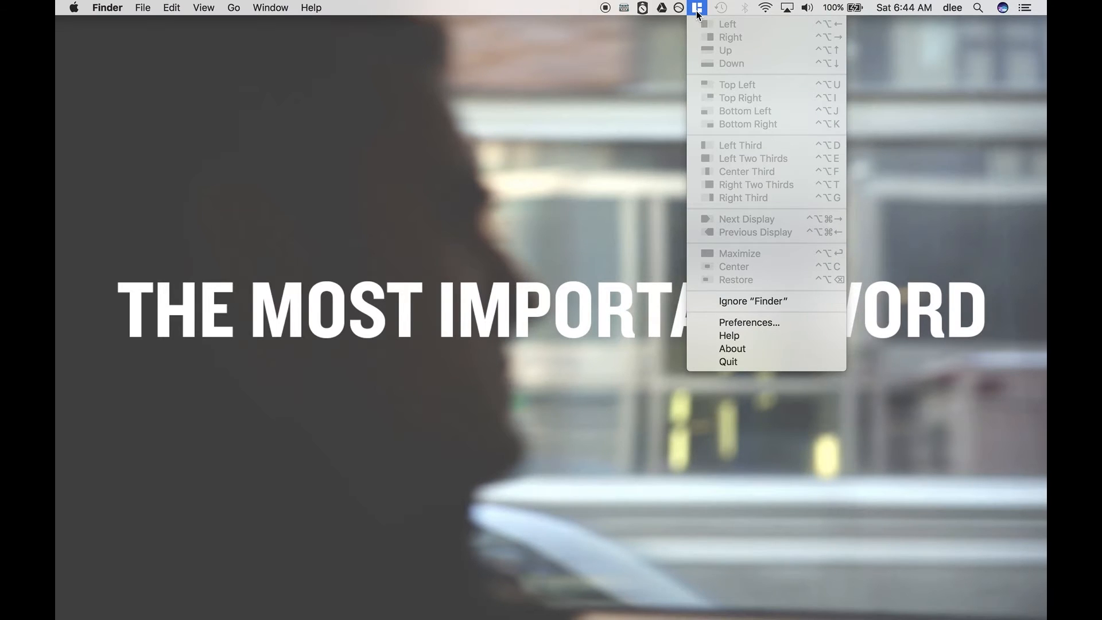
{"action": "mouse_move", "coordinate": [726, 160]}
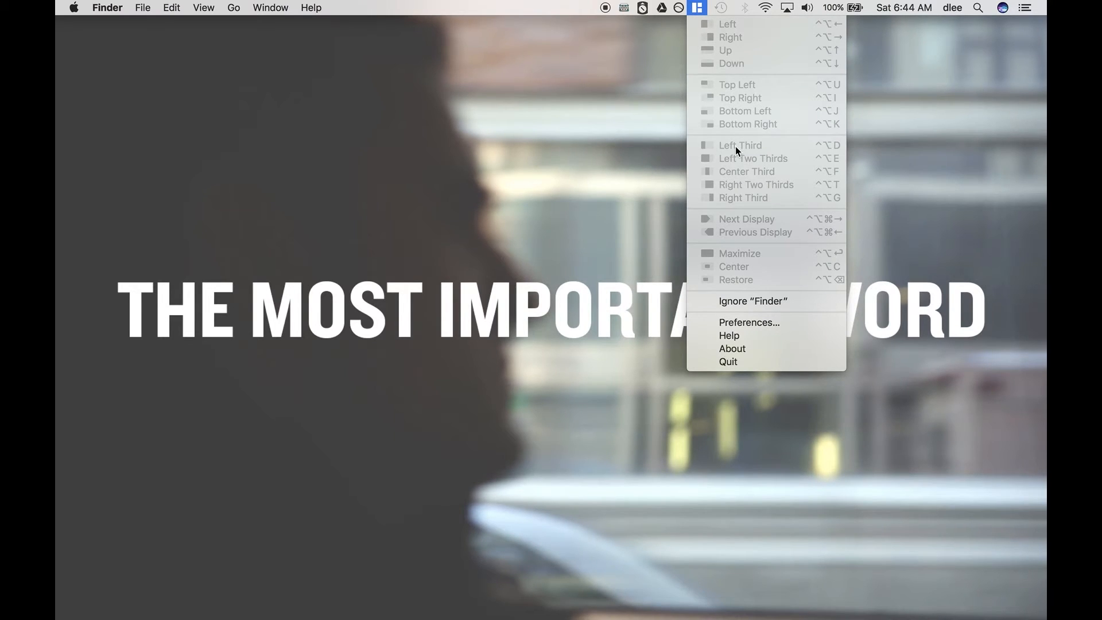
{"action": "mouse_move", "coordinate": [737, 61]}
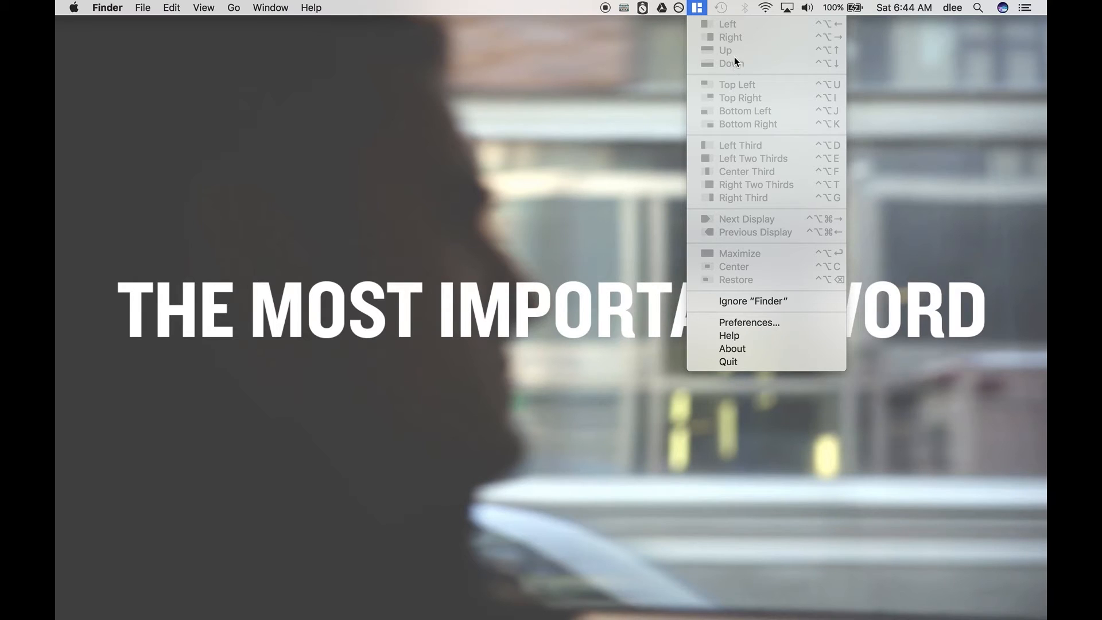
{"action": "mouse_move", "coordinate": [746, 42]}
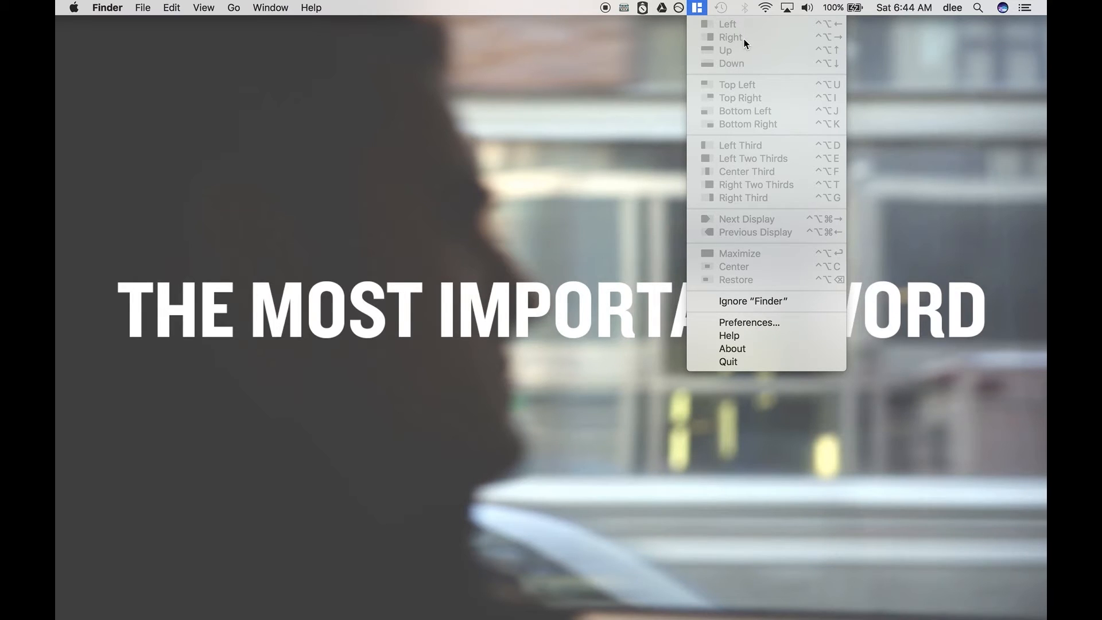
{"action": "mouse_move", "coordinate": [728, 51]}
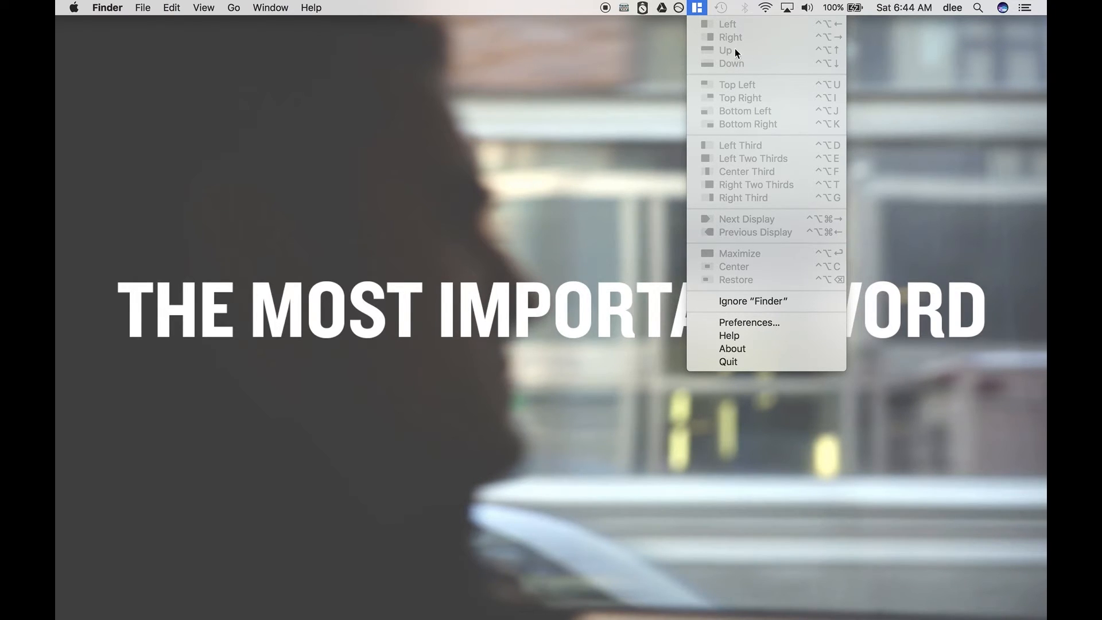
{"action": "mouse_move", "coordinate": [748, 72]}
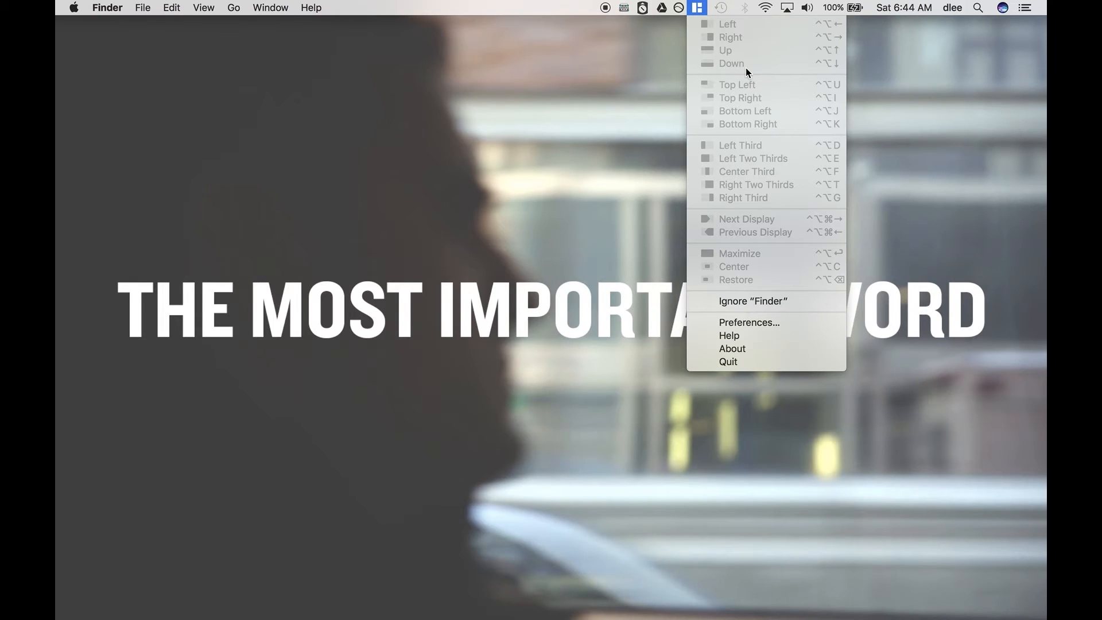
{"action": "mouse_move", "coordinate": [747, 100]}
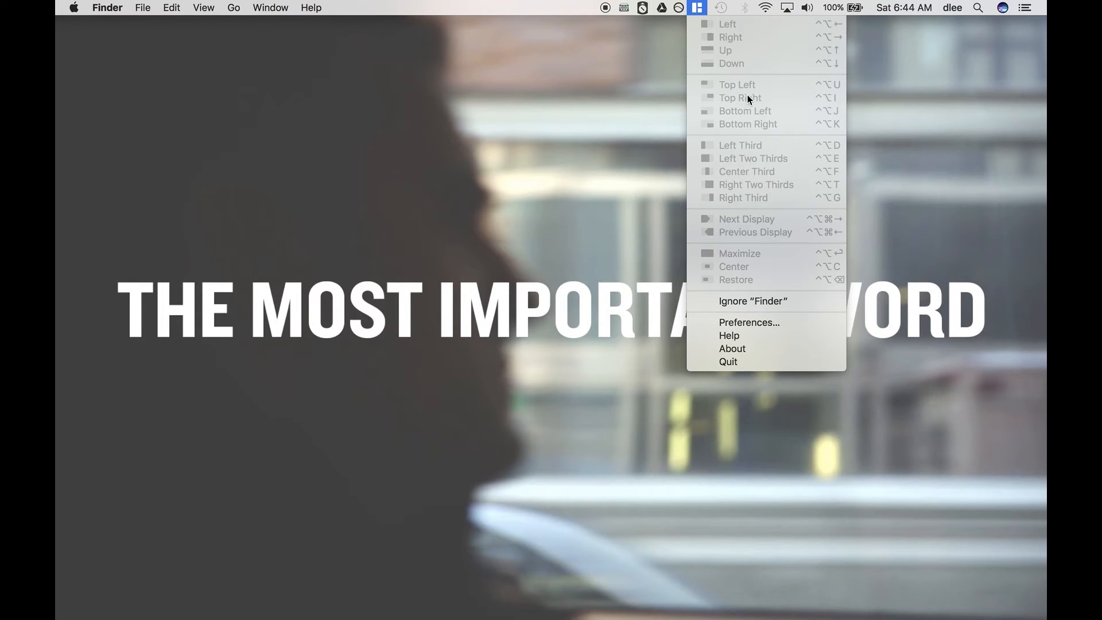
{"action": "mouse_move", "coordinate": [743, 89]}
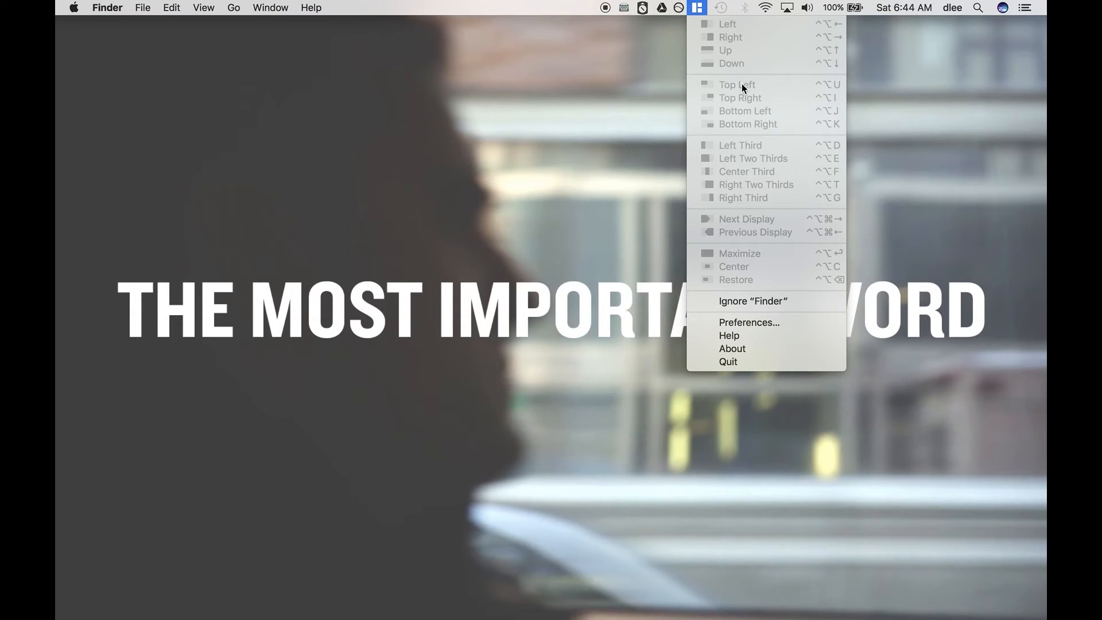
{"action": "mouse_move", "coordinate": [758, 176]}
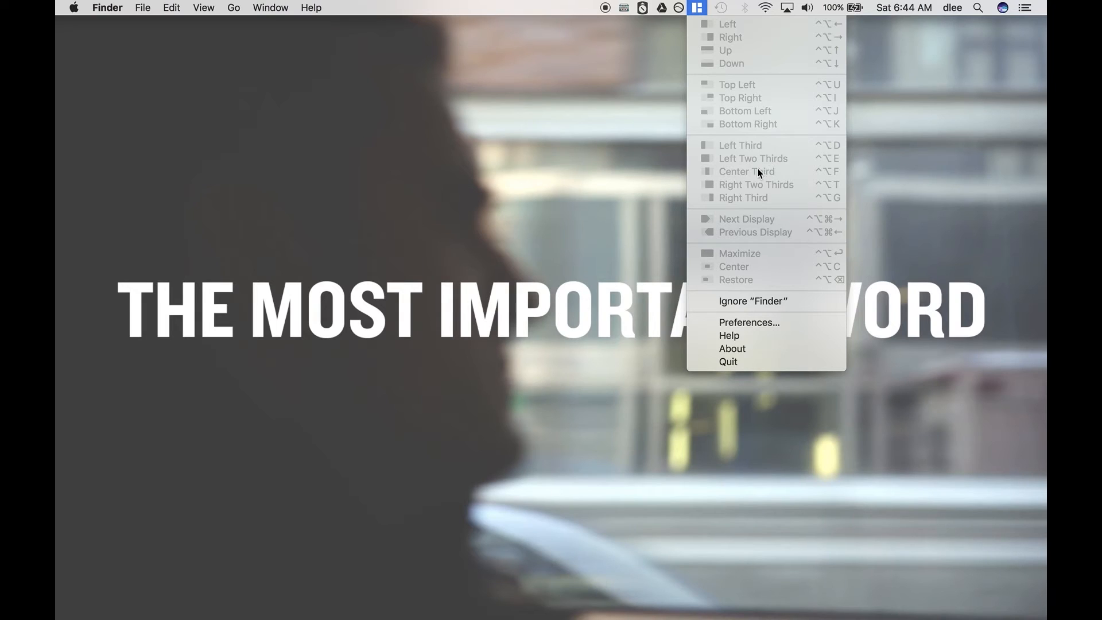
{"action": "mouse_move", "coordinate": [759, 252]}
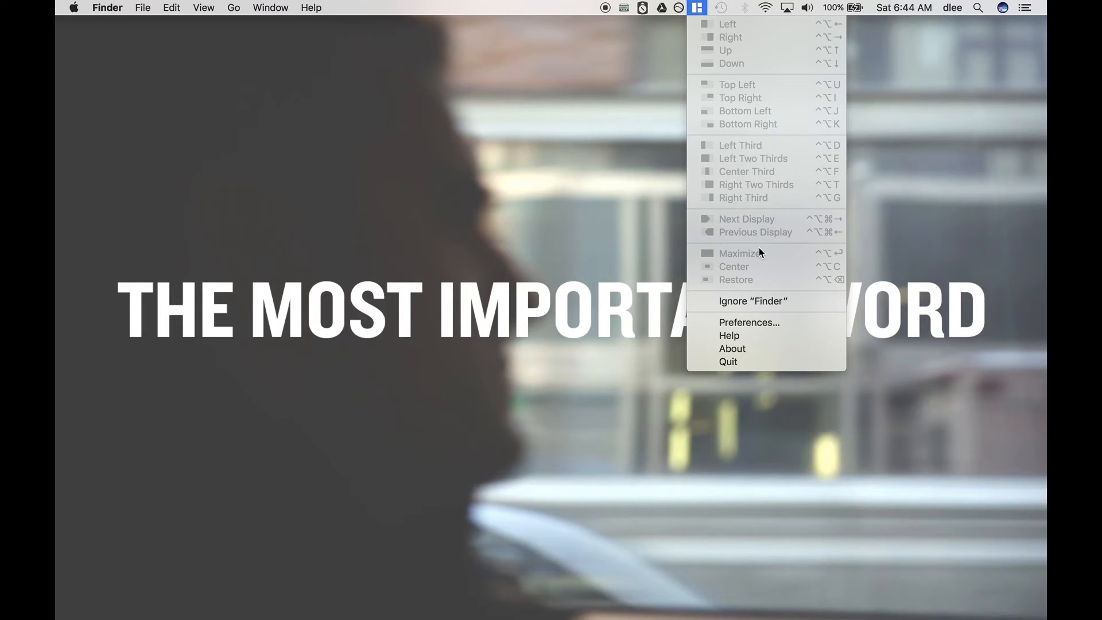
{"action": "mouse_move", "coordinate": [750, 253]}
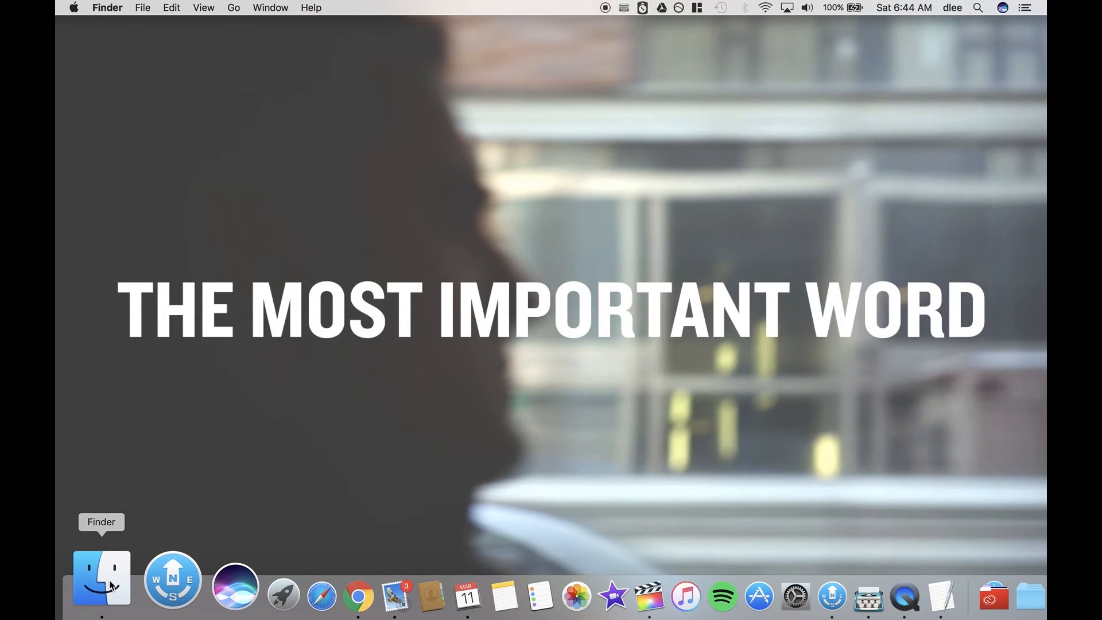
{"action": "left_click", "coordinate": [101, 579]}
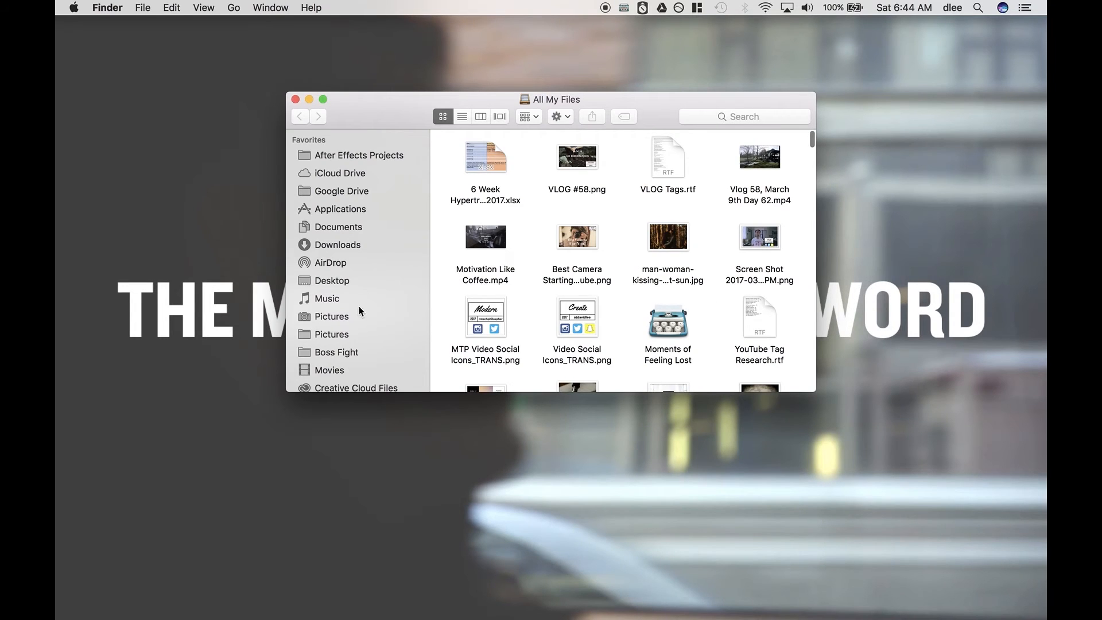
{"action": "left_click", "coordinate": [337, 245]}
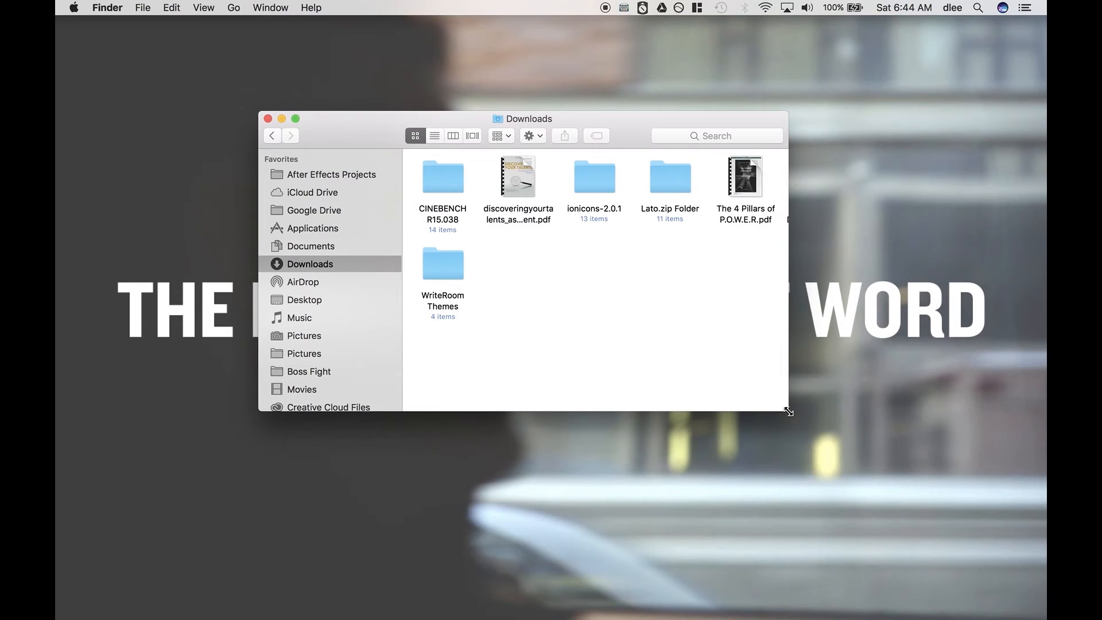
{"action": "left_click_drag", "start_coordinate": [789, 412], "coordinate": [1013, 582]}
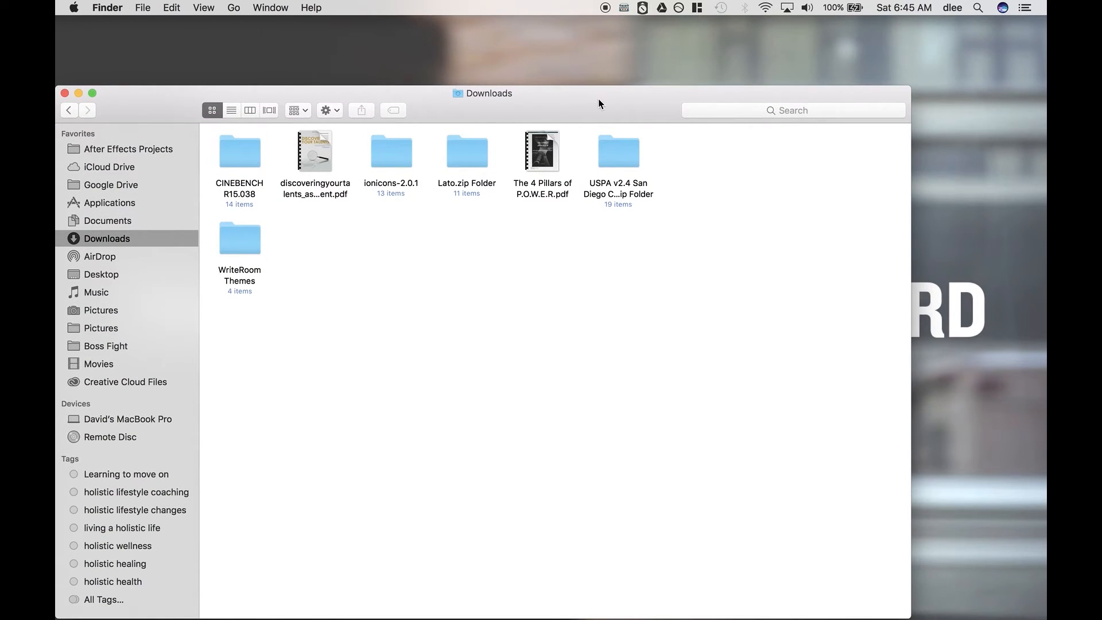
{"action": "mouse_move", "coordinate": [569, 113]}
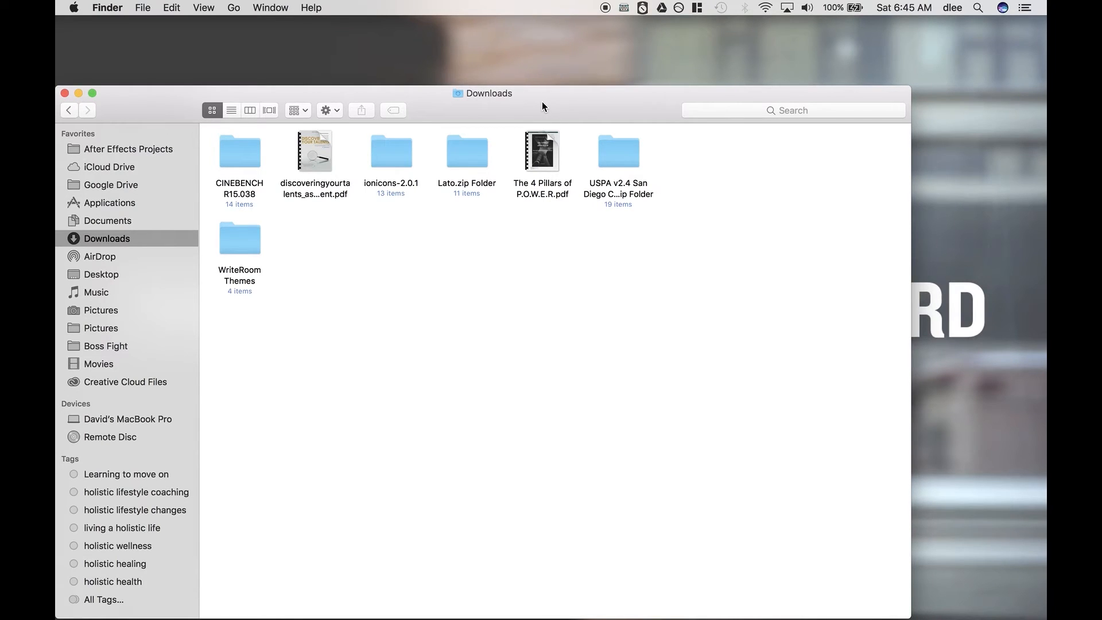
Step: Drag the Downloads window toward the left edge so Magnet snaps it to the left half
{"action": "left_click_drag", "start_coordinate": [485, 93], "coordinate": [432, 89]}
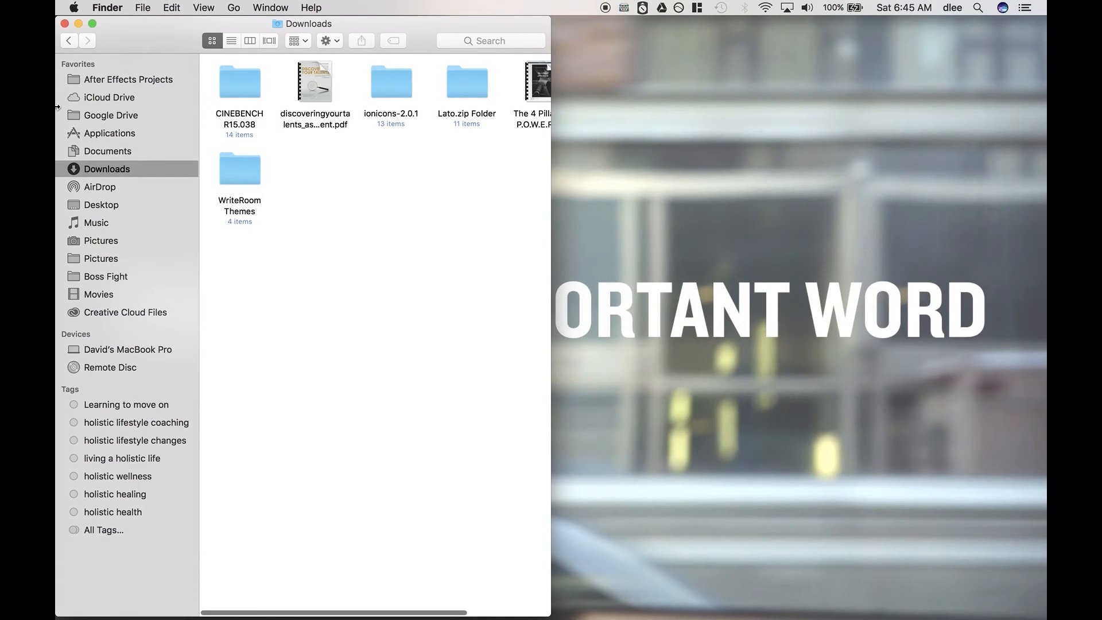
{"action": "scroll", "scroll_direction": "right", "scroll_amount": 3}
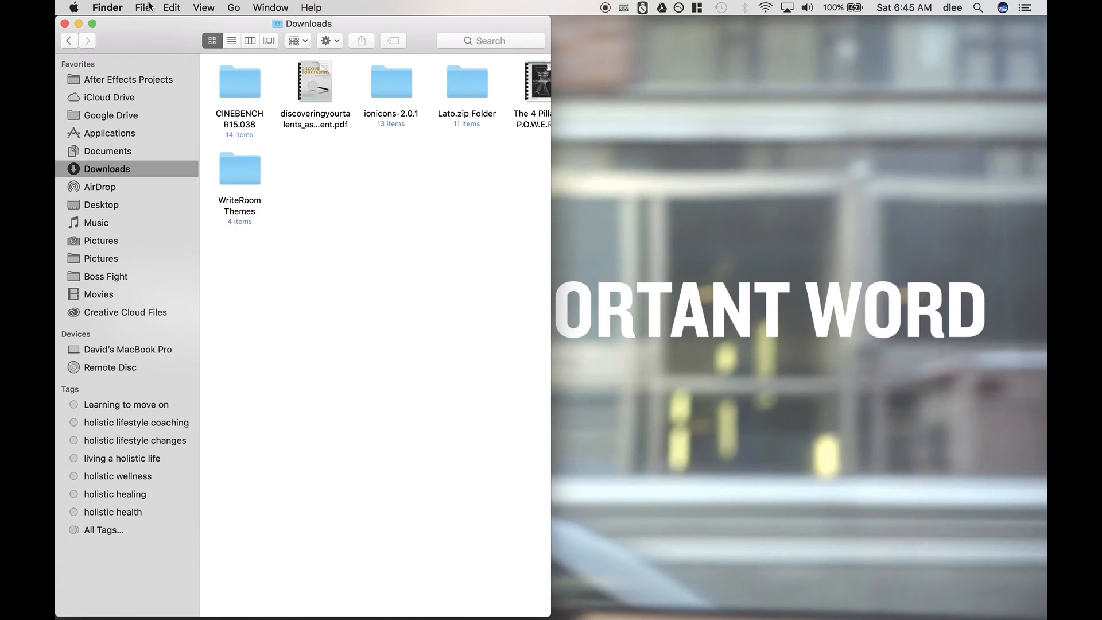
Step: Open a second Finder window from the File menu on Applications and type 'shutter'
{"action": "left_click", "coordinate": [143, 7]}
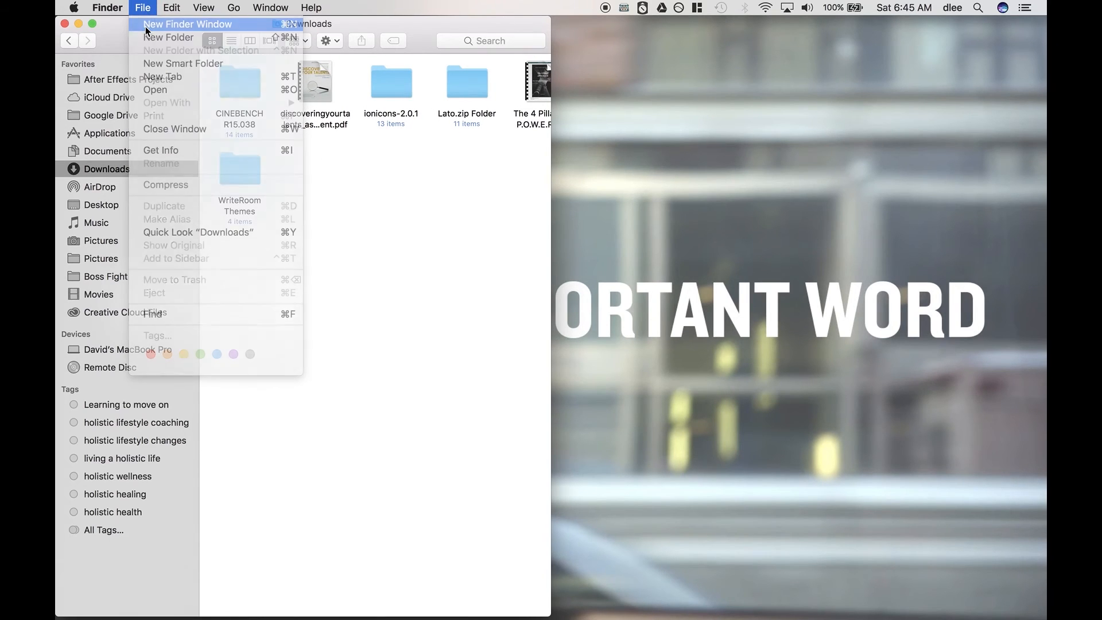
{"action": "left_click", "coordinate": [186, 24]}
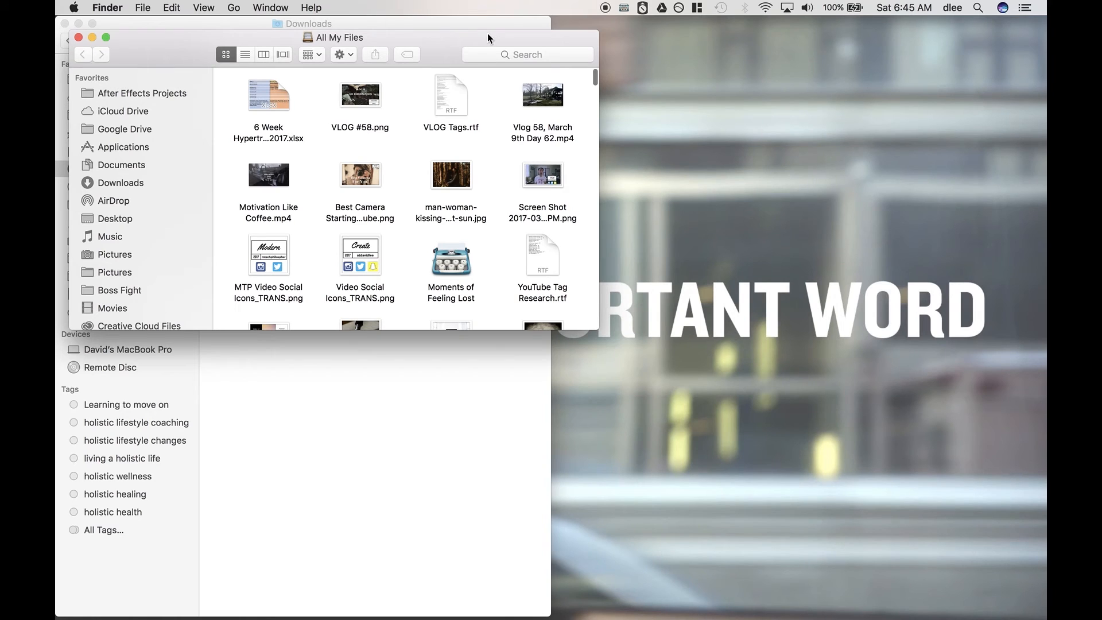
{"action": "left_click", "coordinate": [123, 147]}
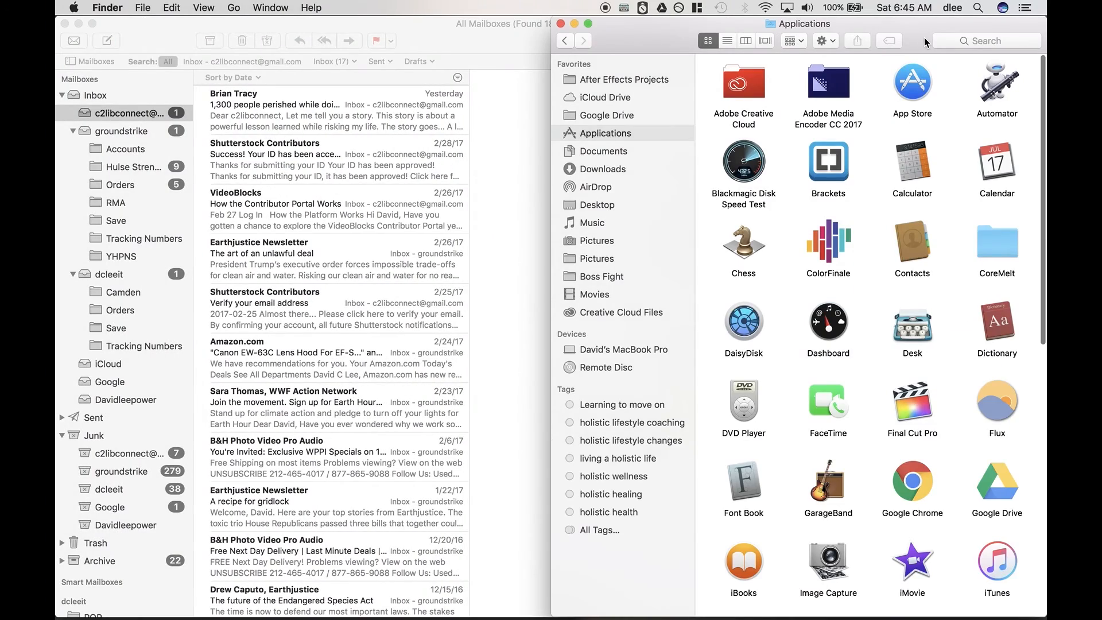
{"action": "type", "text": "shutter"}
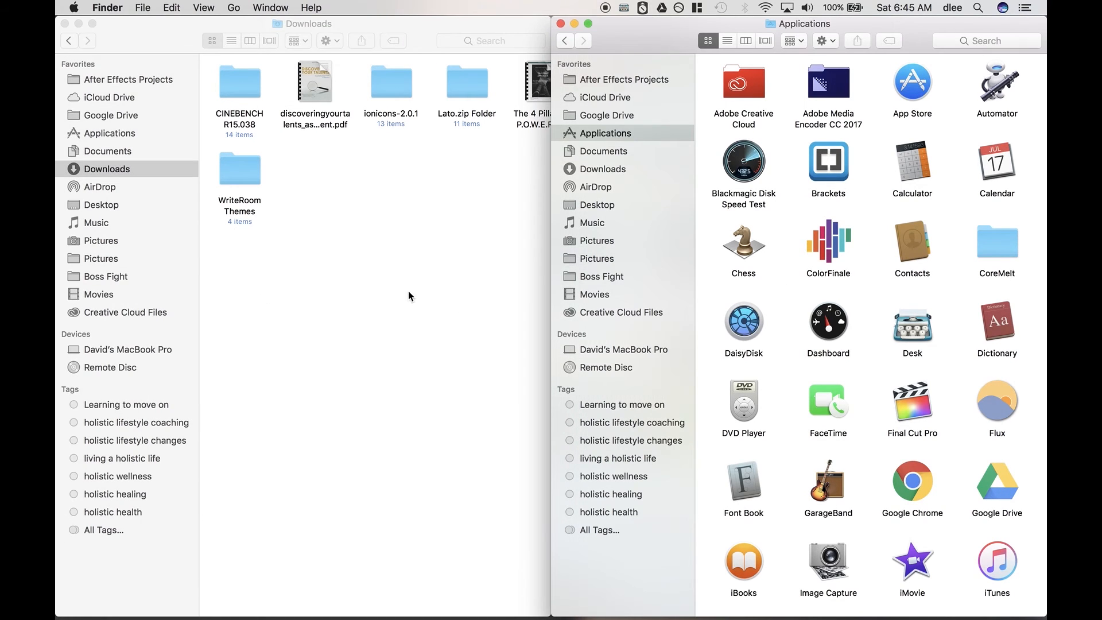
{"action": "mouse_move", "coordinate": [758, 295]}
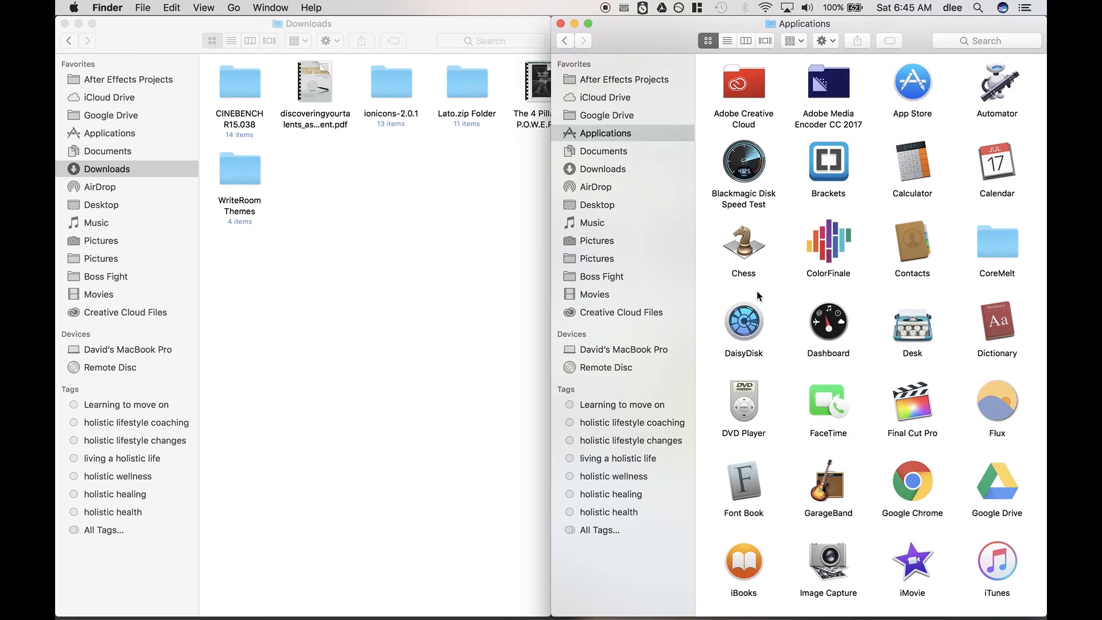
{"action": "mouse_move", "coordinate": [776, 325]}
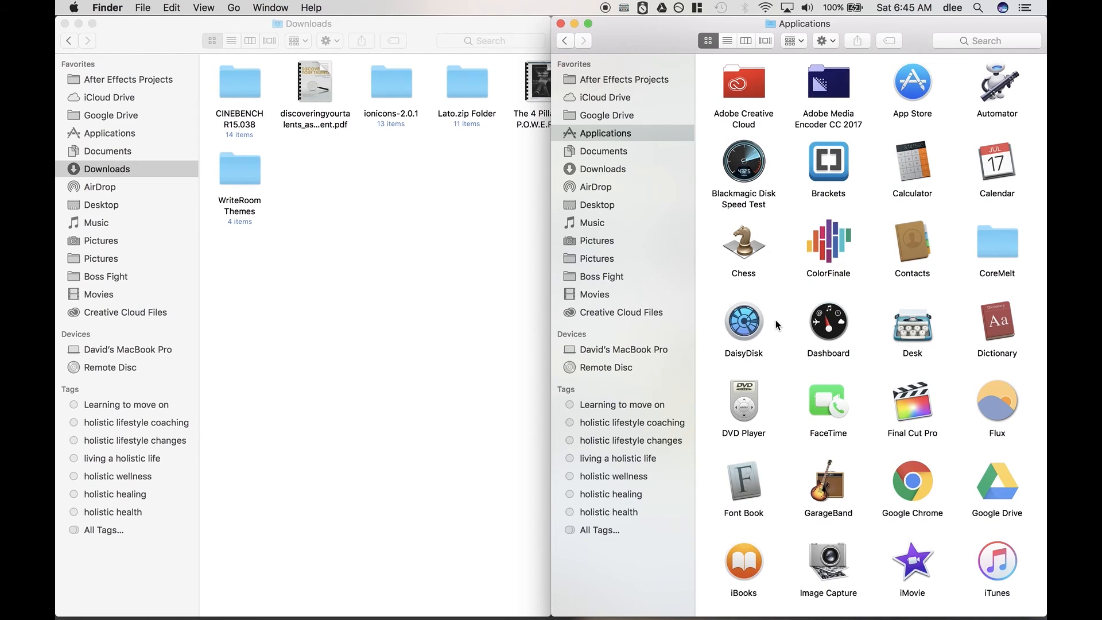